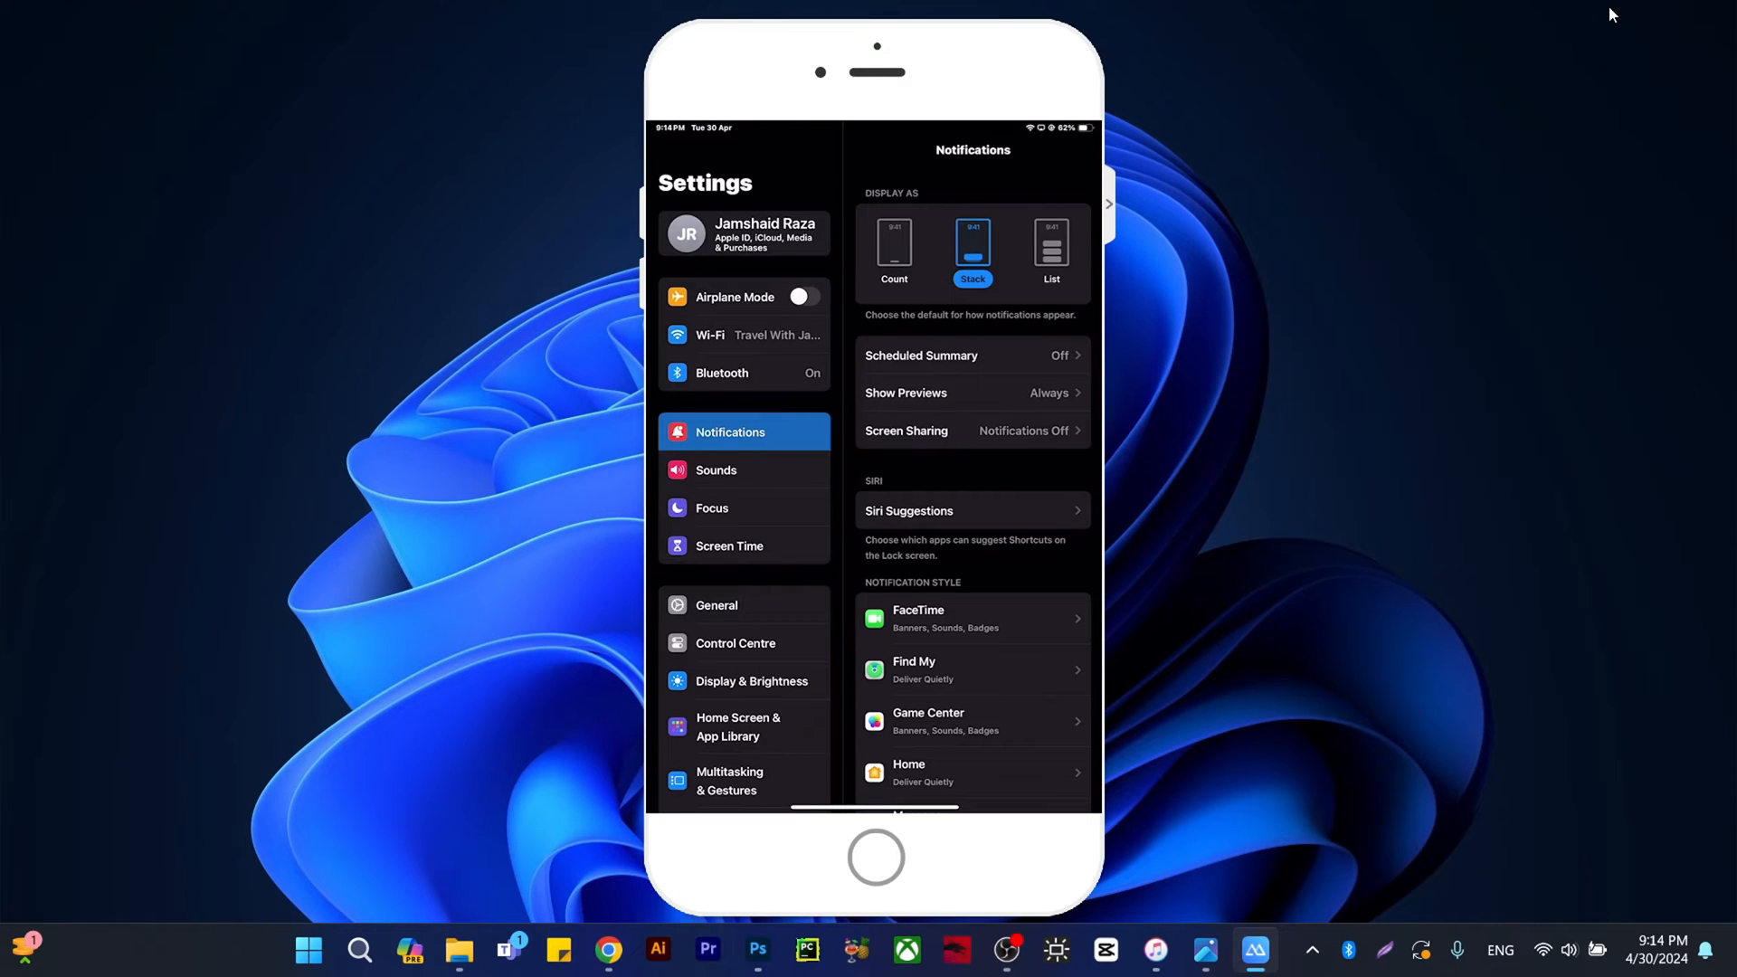
View the About page under General showing iPad mini (6th generation) on iPadOS 17.4.1.
left_click(717, 605)
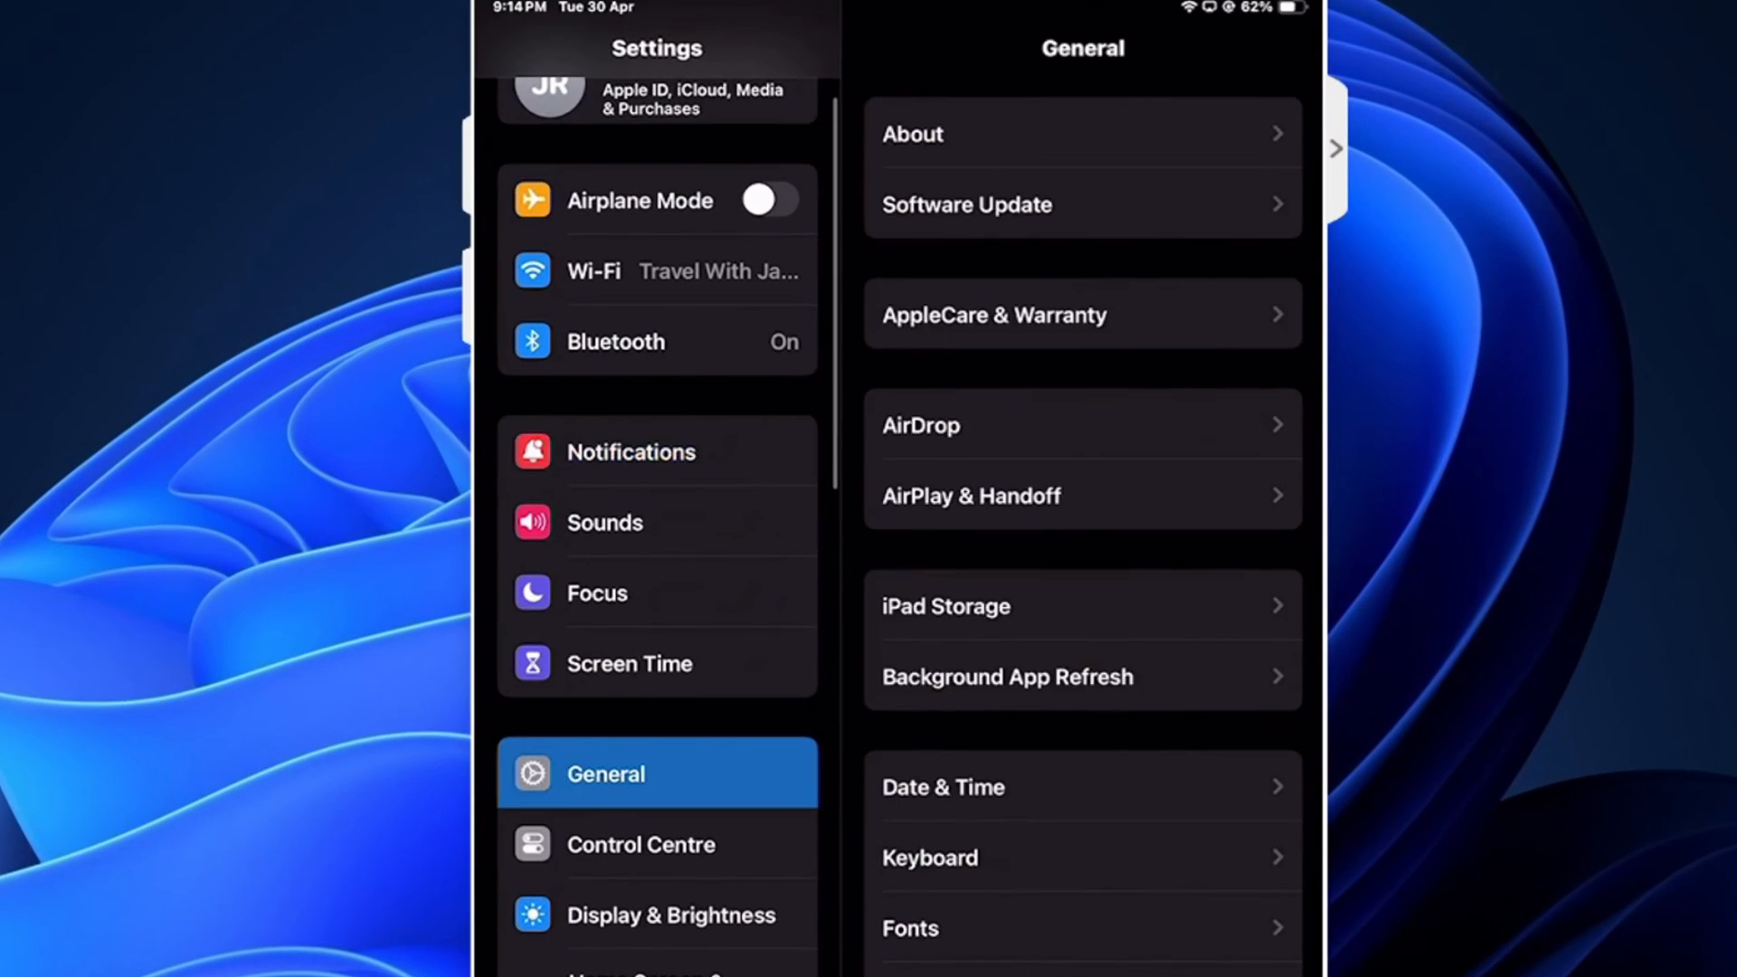
left_click(1082, 134)
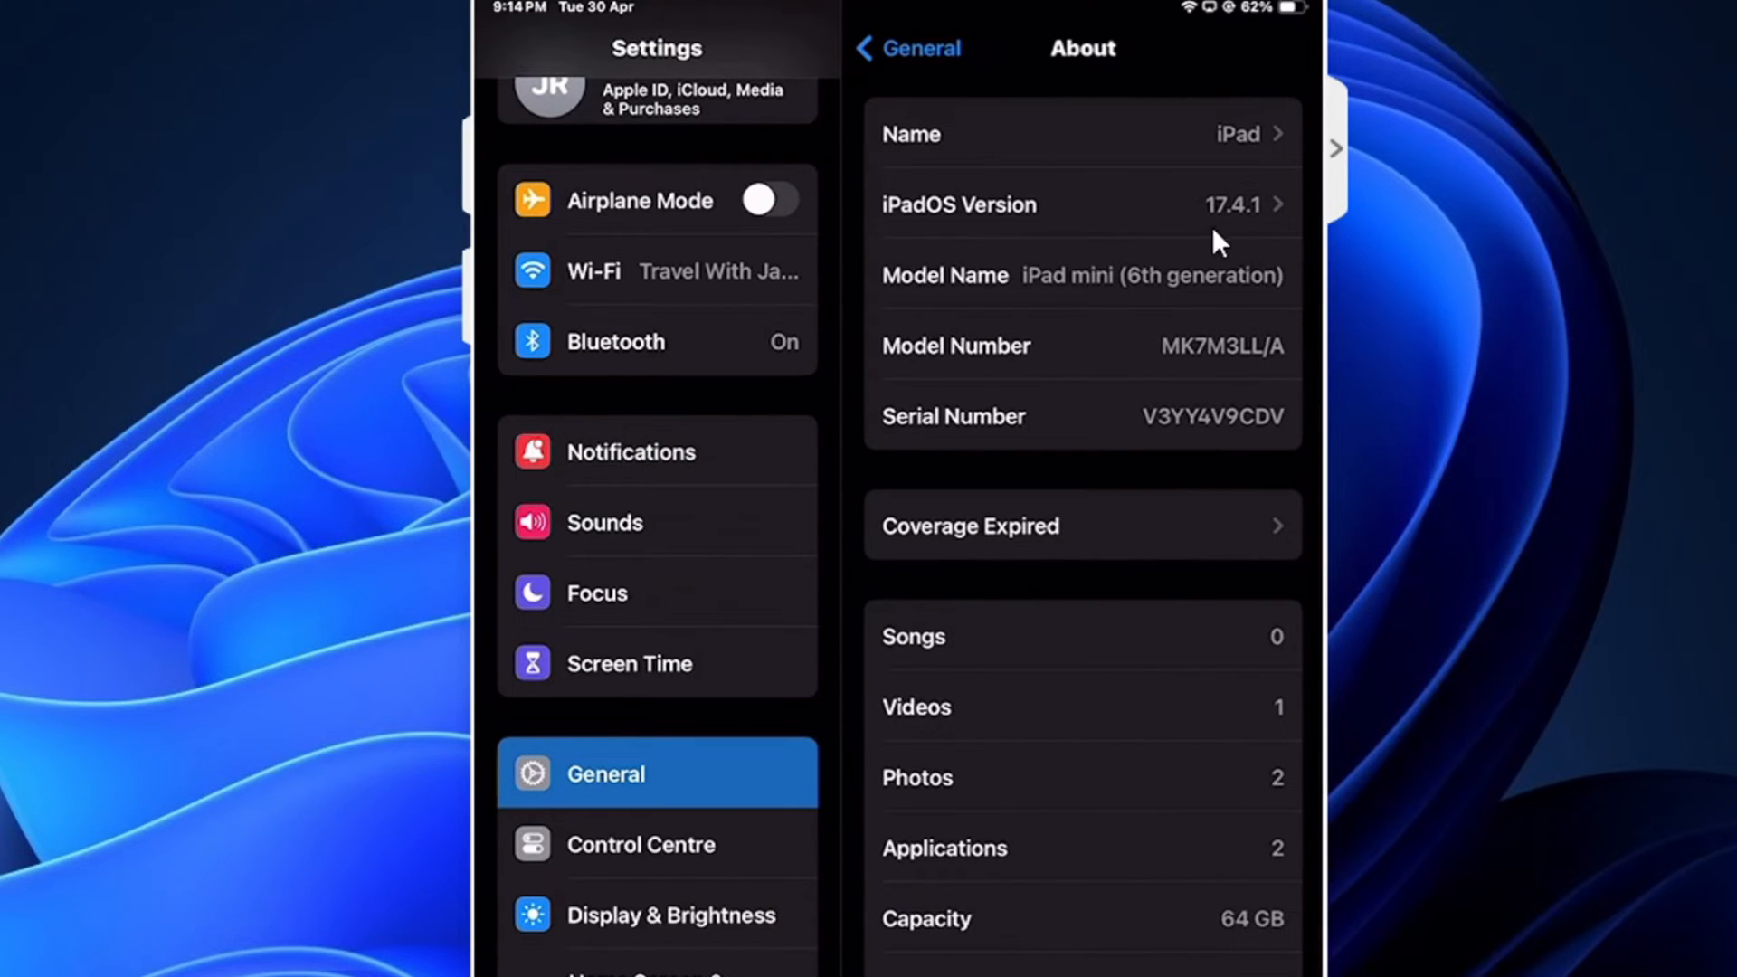
mouse_move(1261, 239)
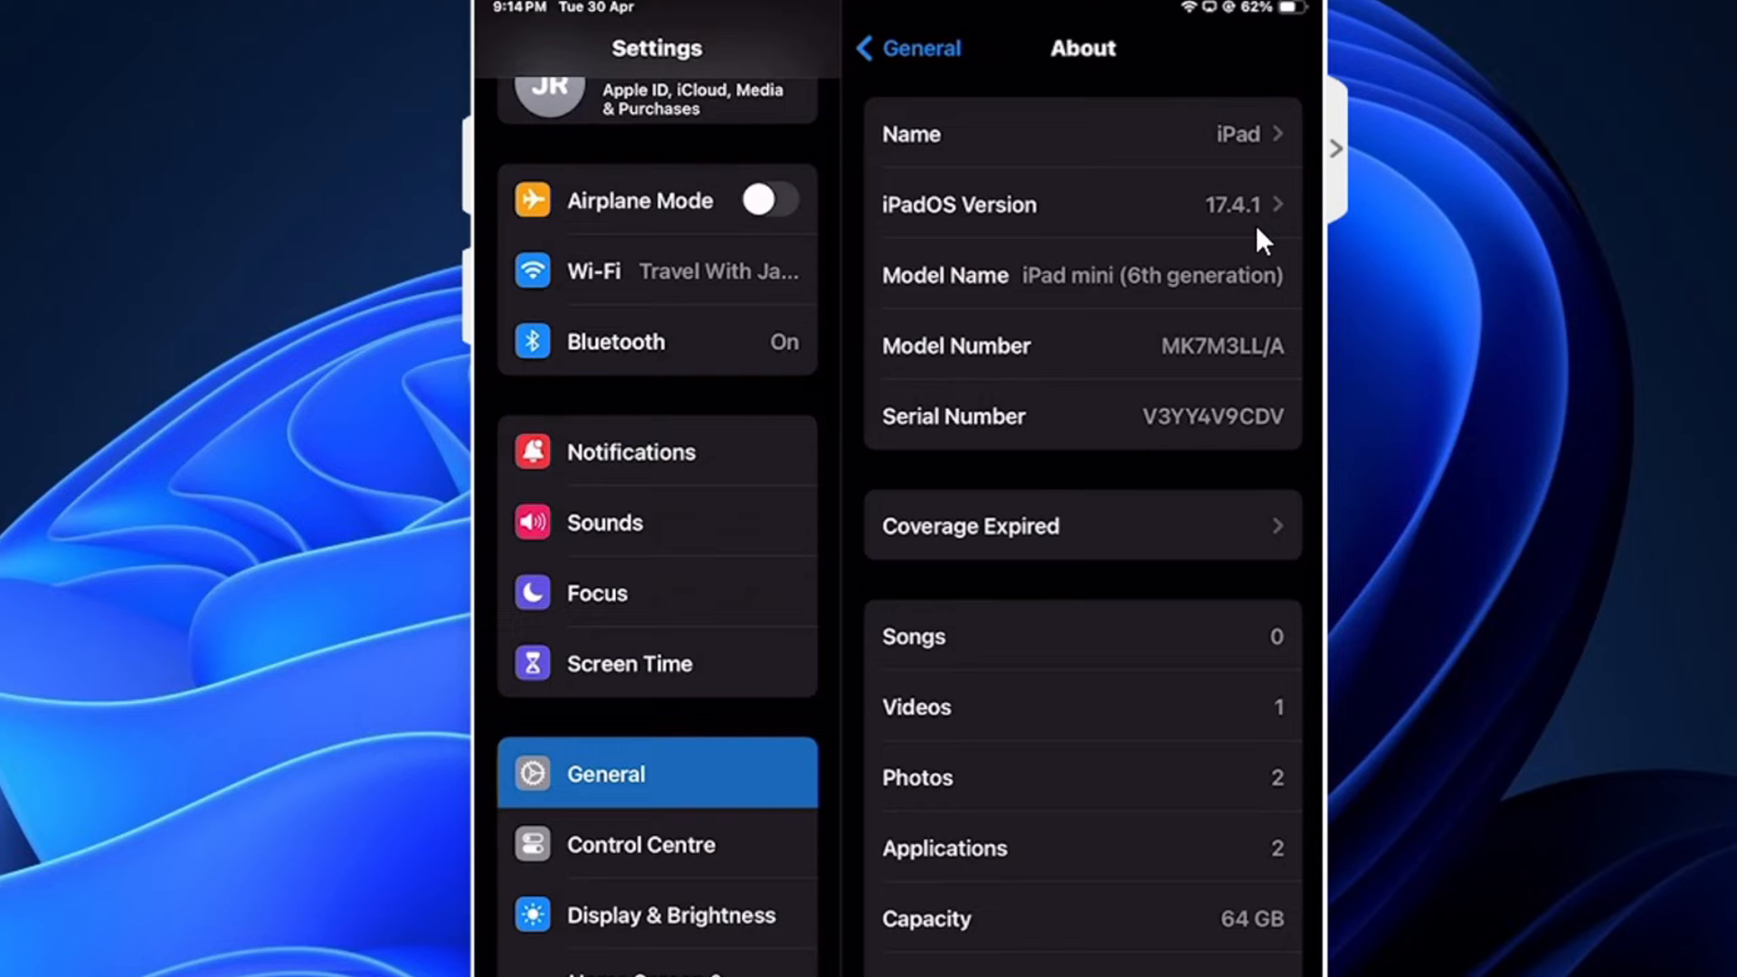
mouse_move(896, 239)
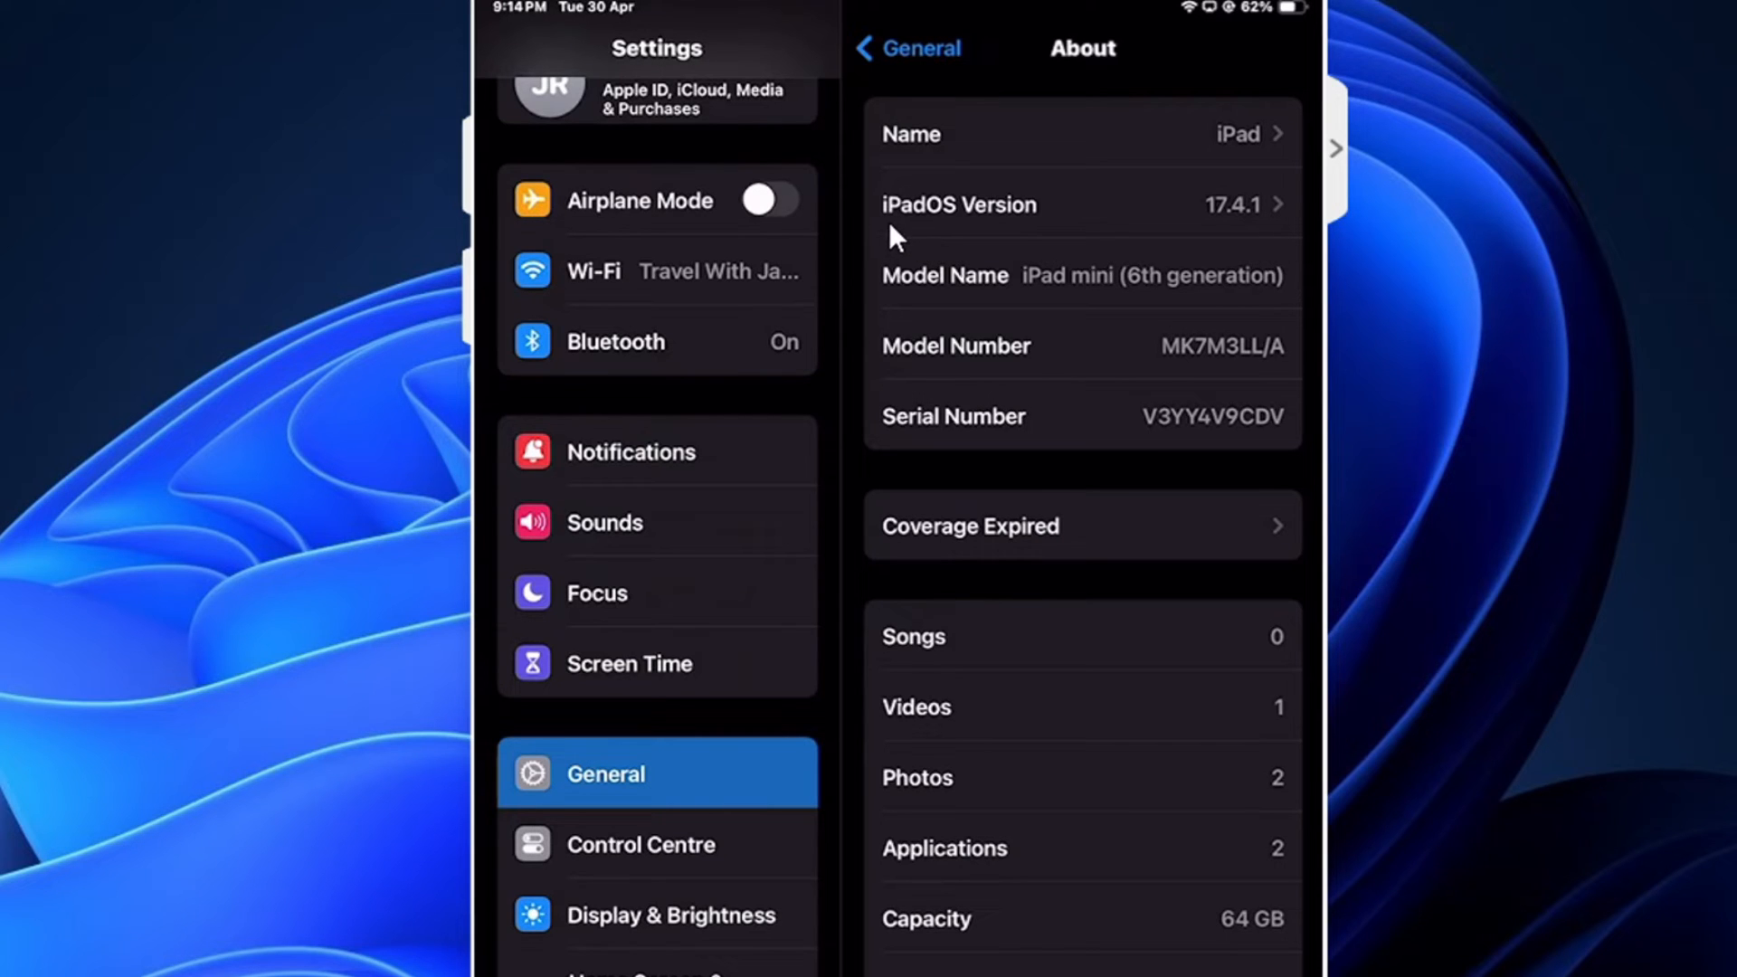
mouse_move(914, 234)
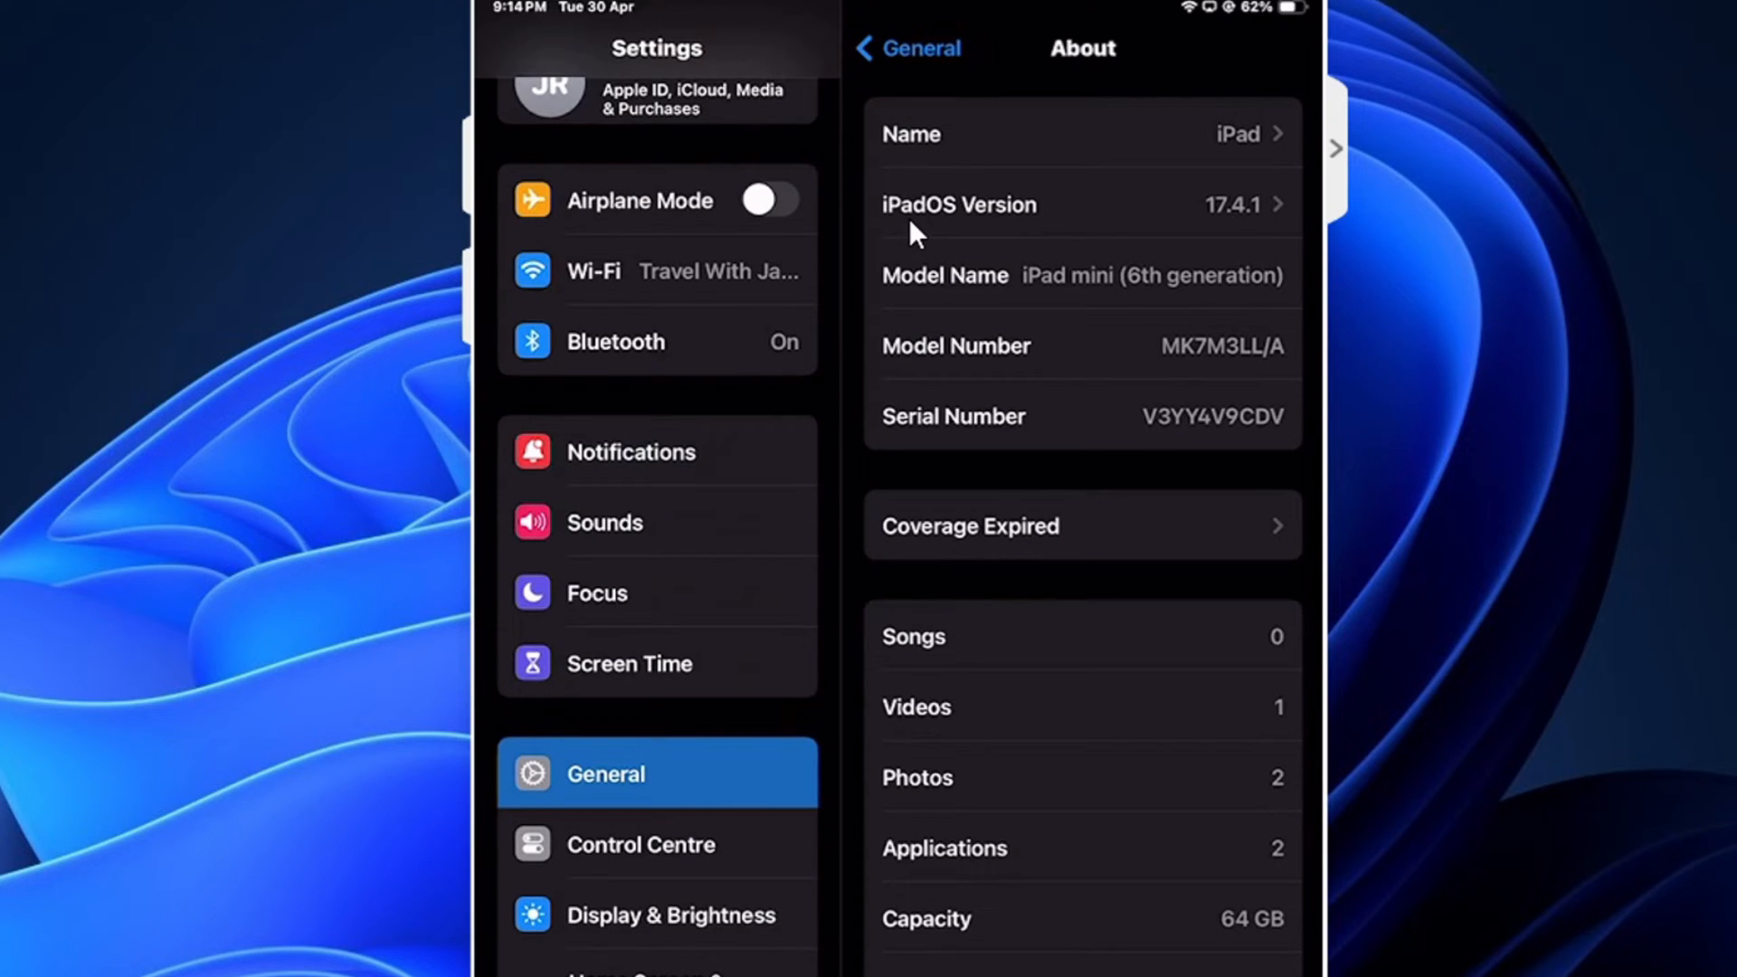
mouse_move(1191, 233)
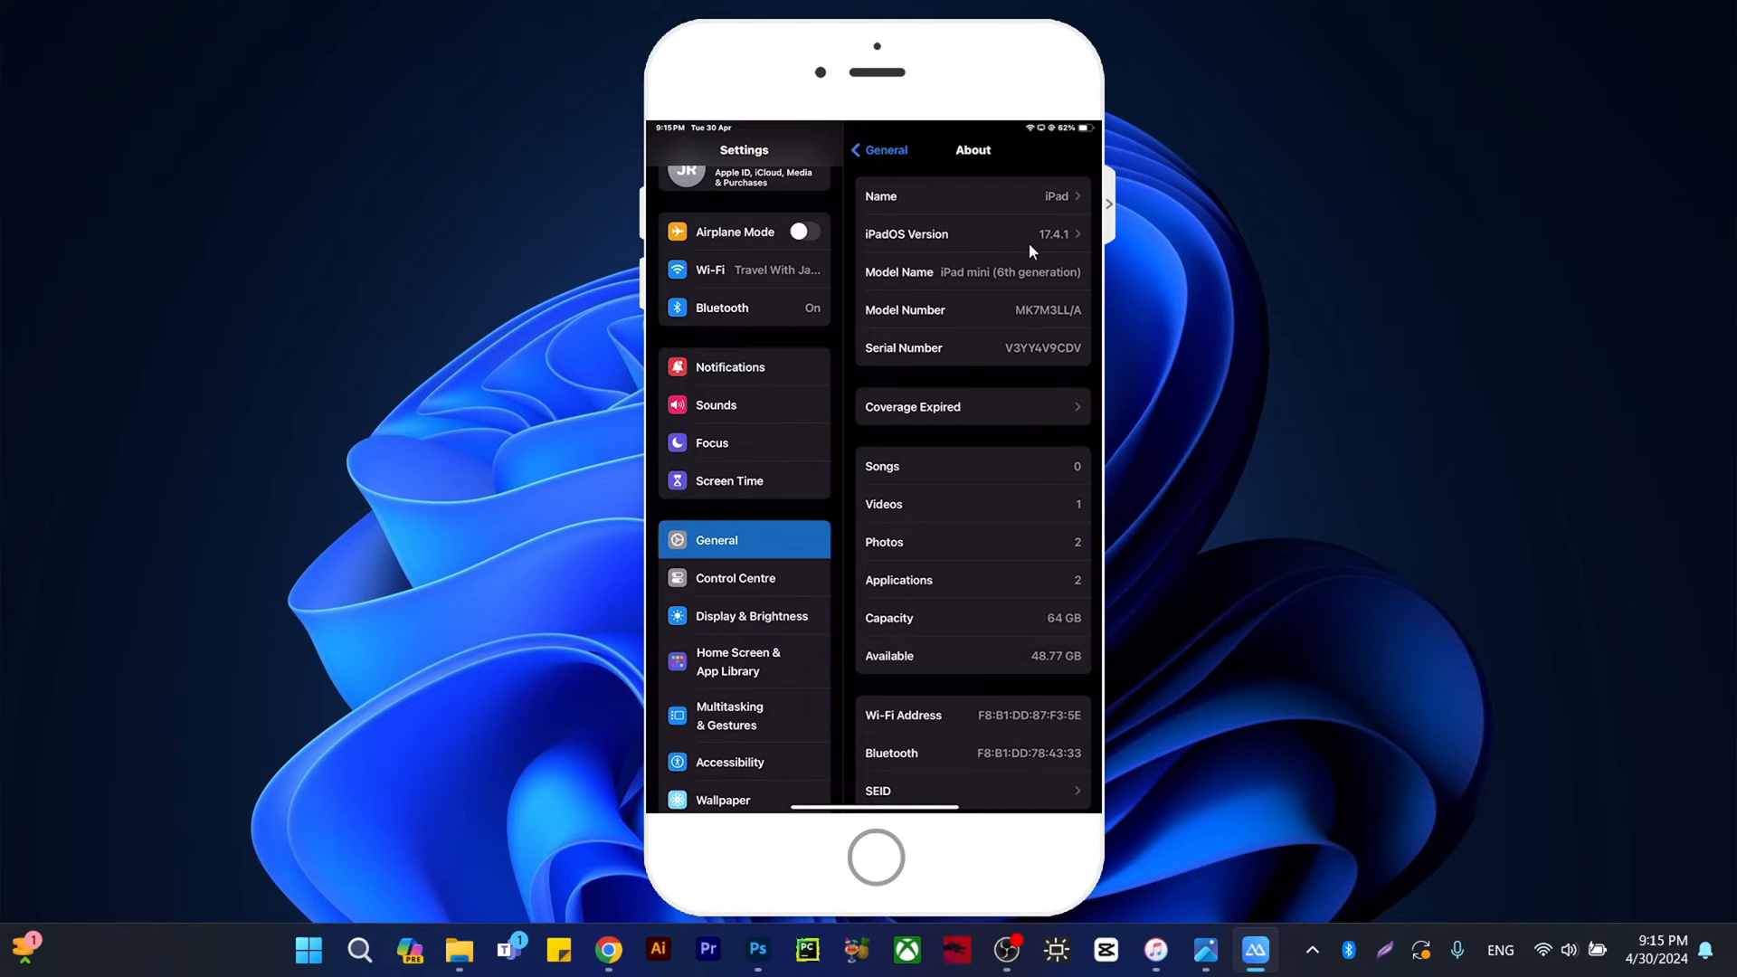
mouse_move(1017, 264)
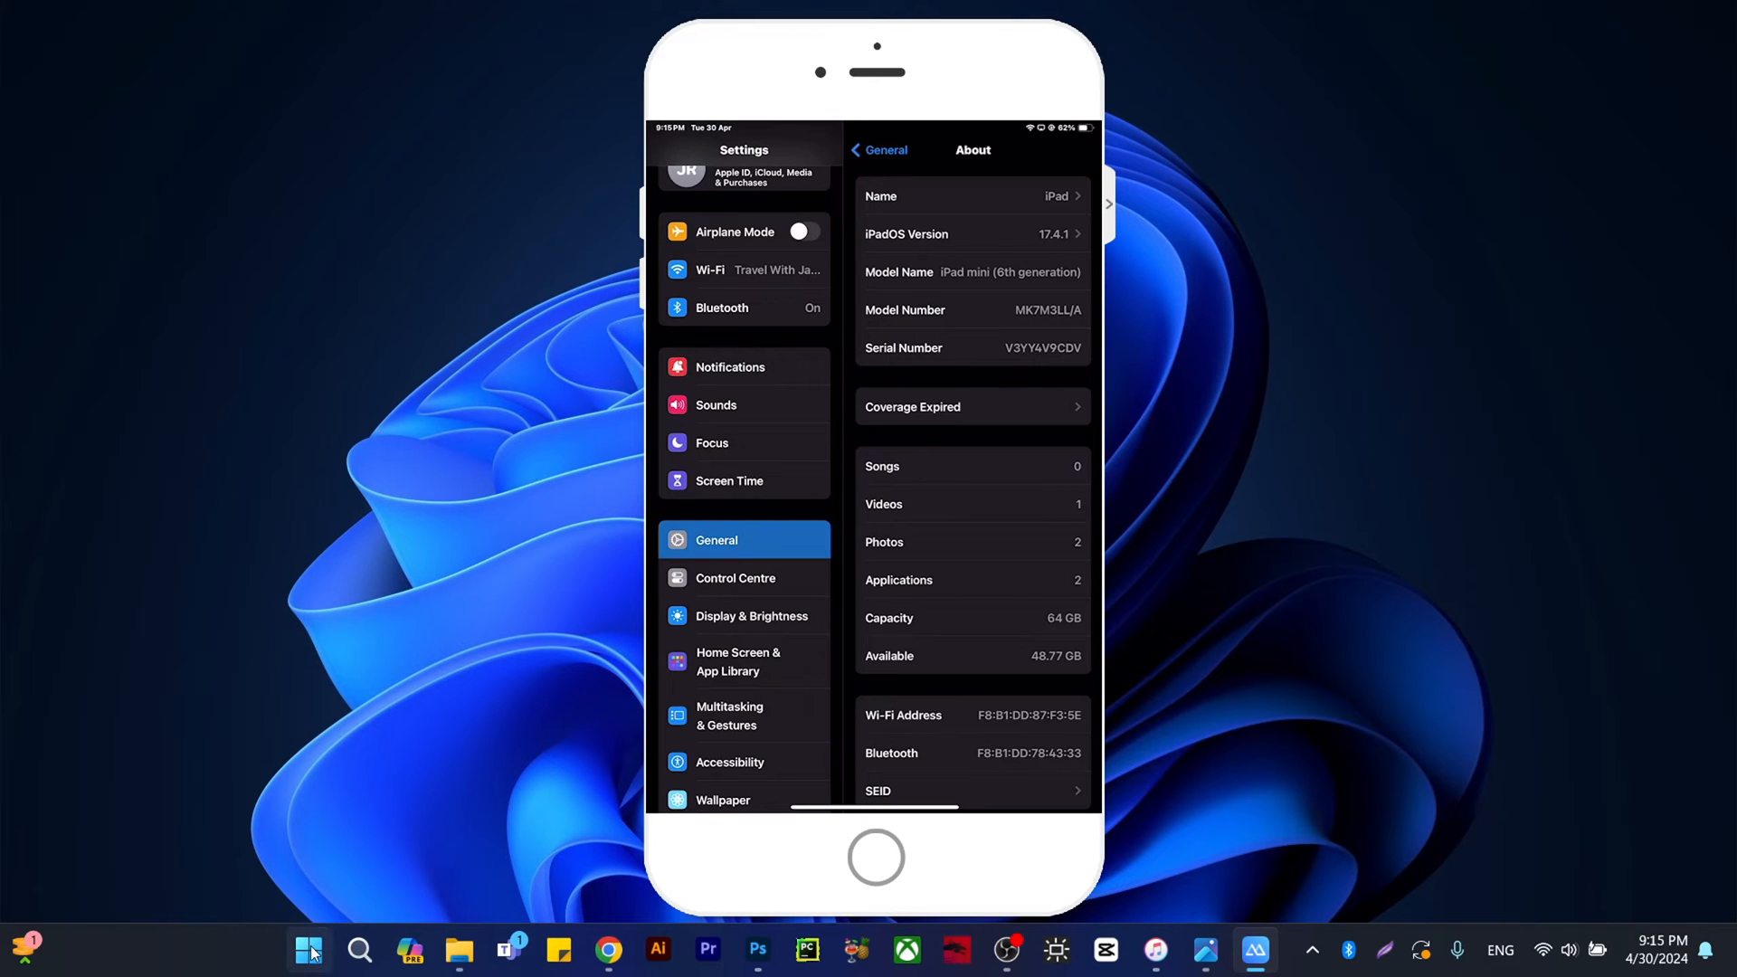
mouse_move(311, 950)
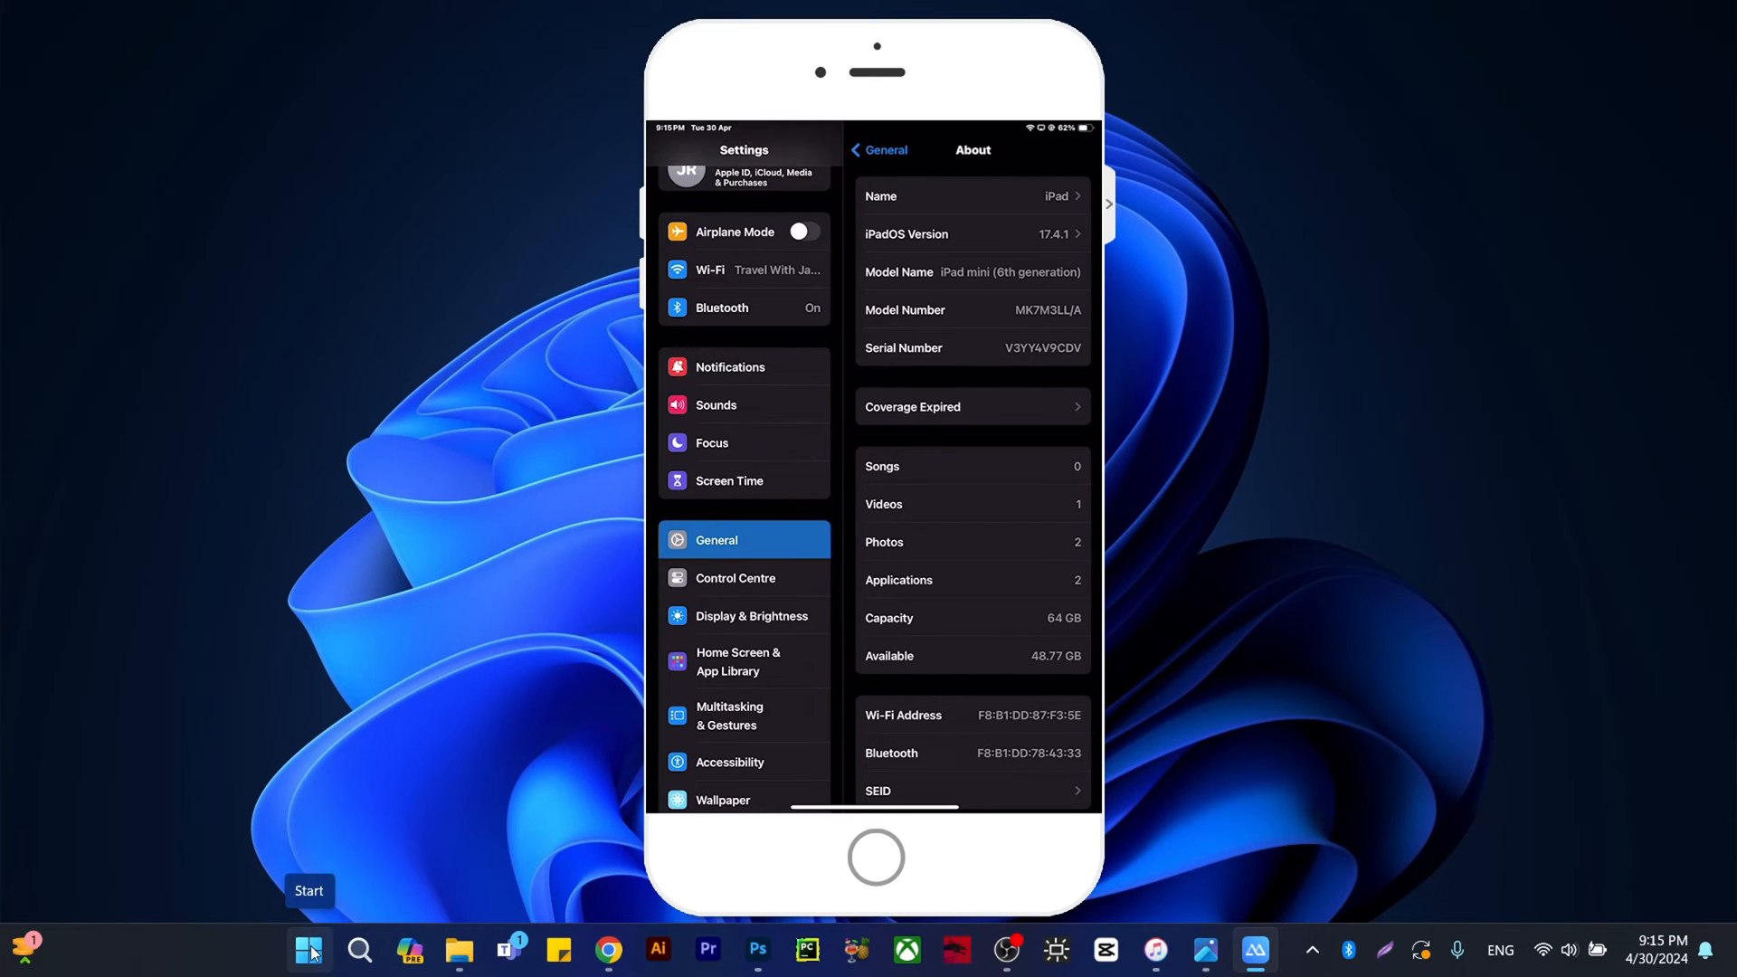
Search for and launch Device Manager from the Start menu.
left_click(309, 950)
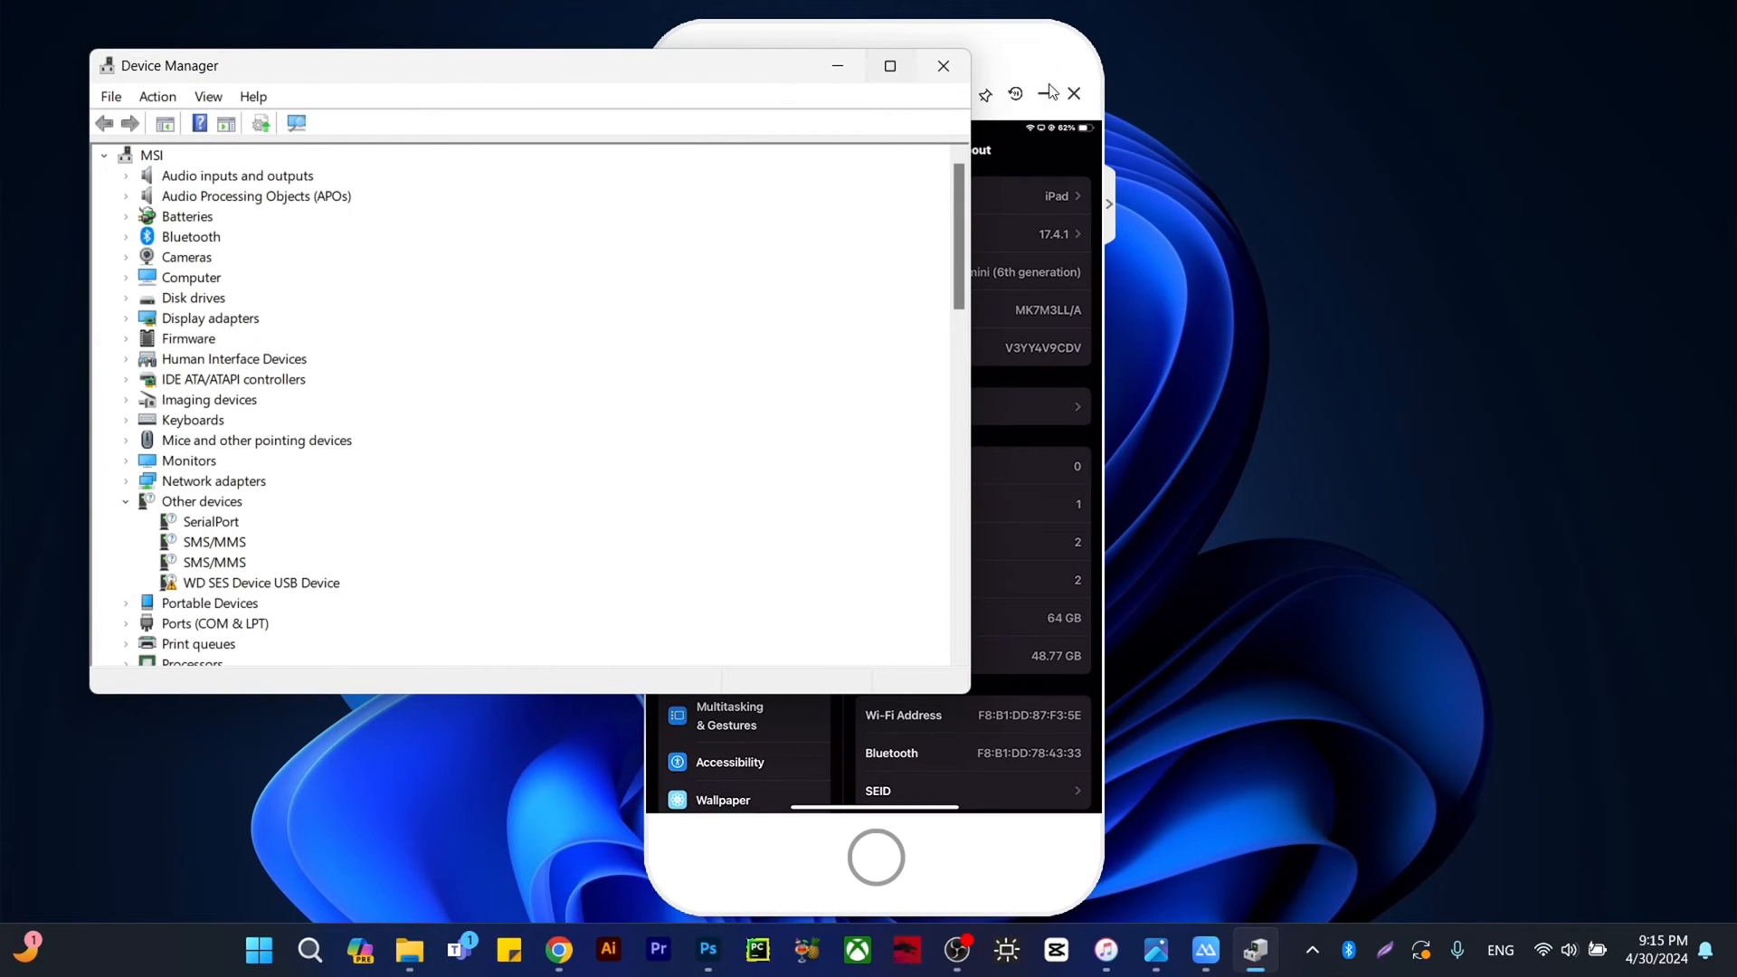
left_click(1073, 92)
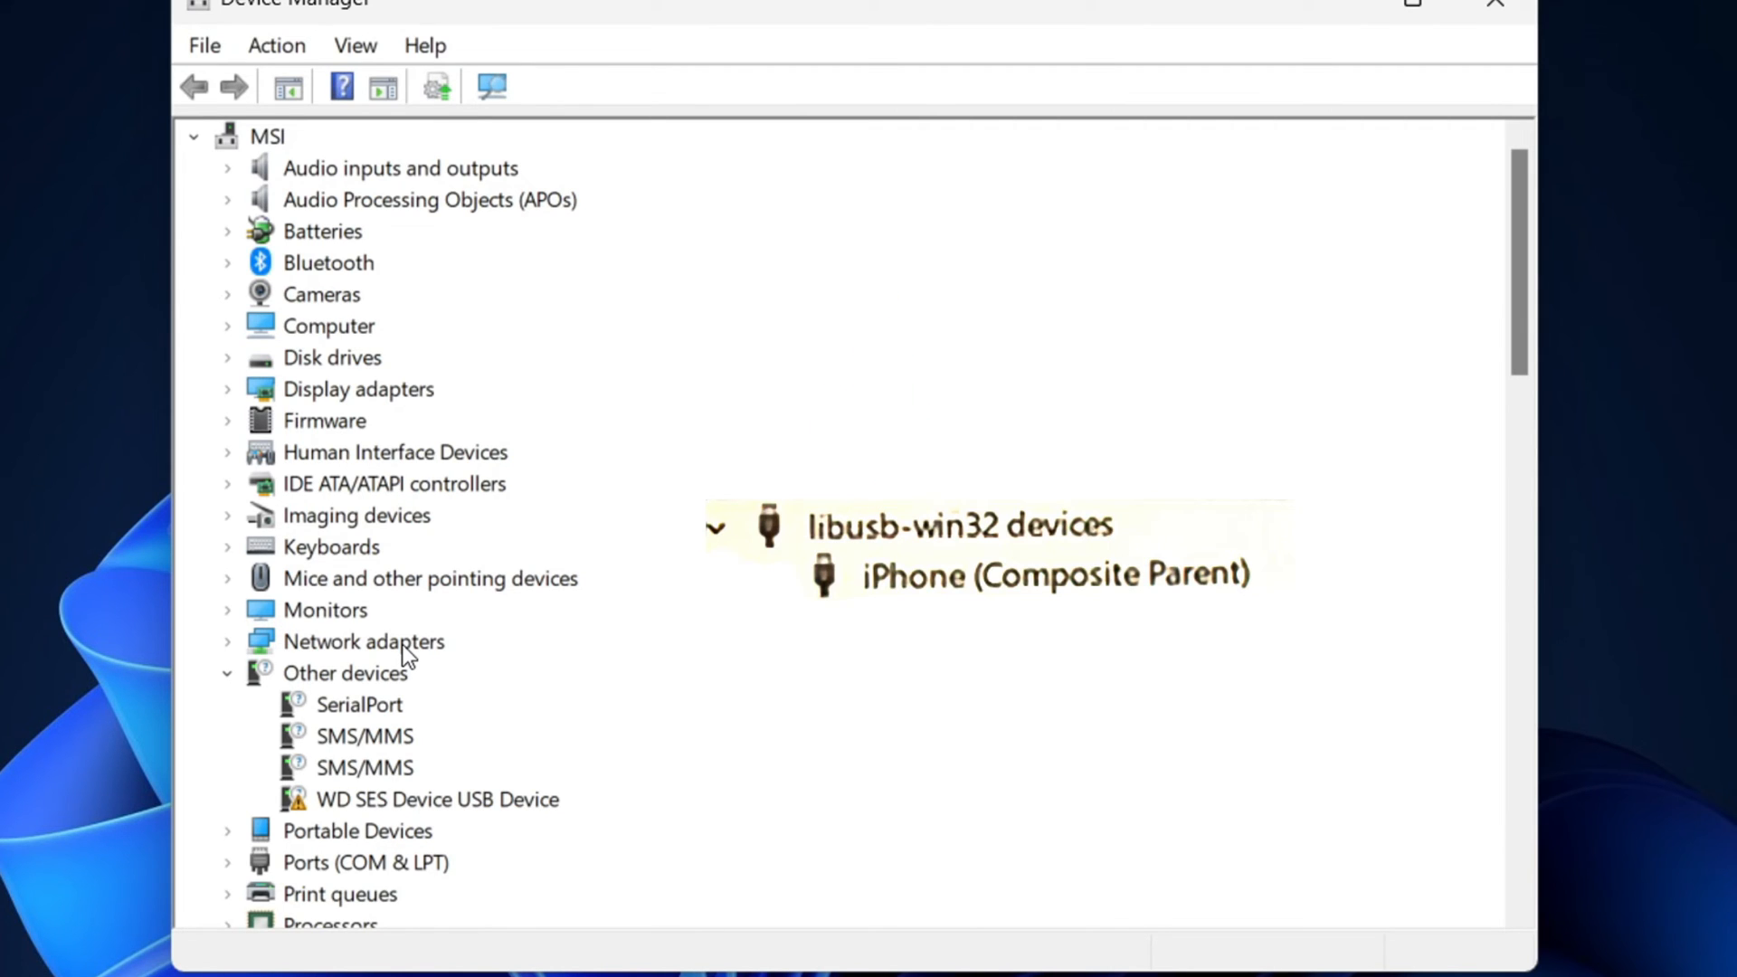
mouse_move(244, 692)
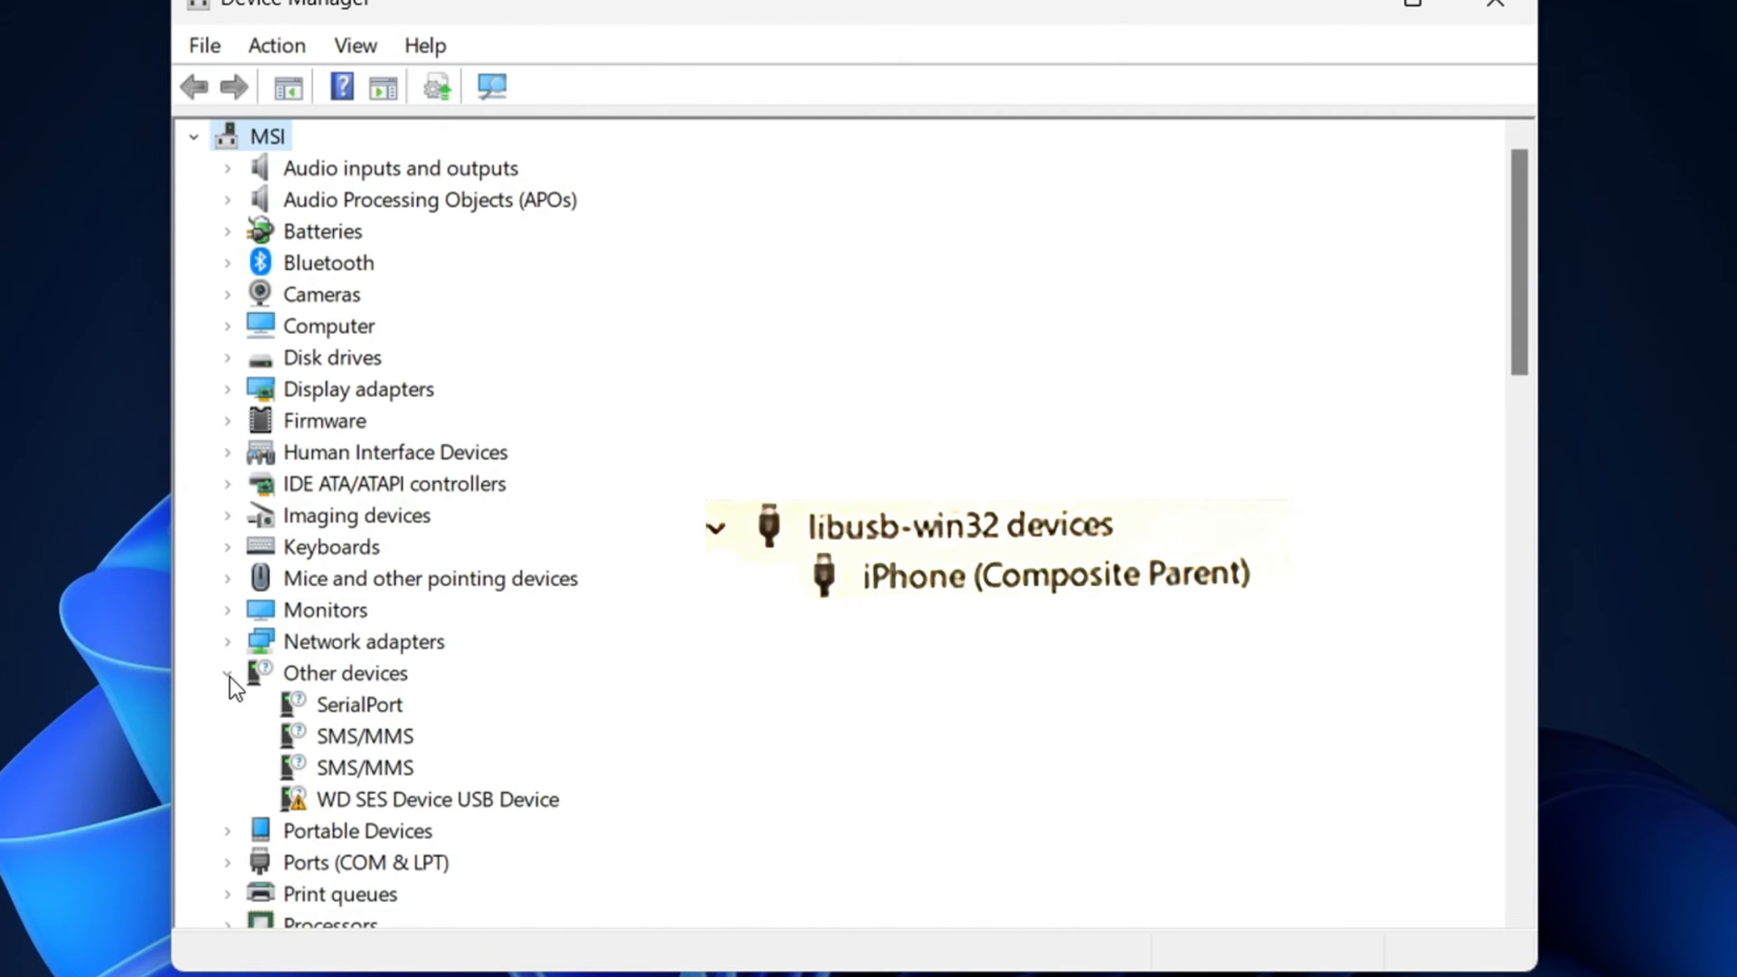
Uninstall the SerialPort device from its context menu under Other devices.
right_click(358, 704)
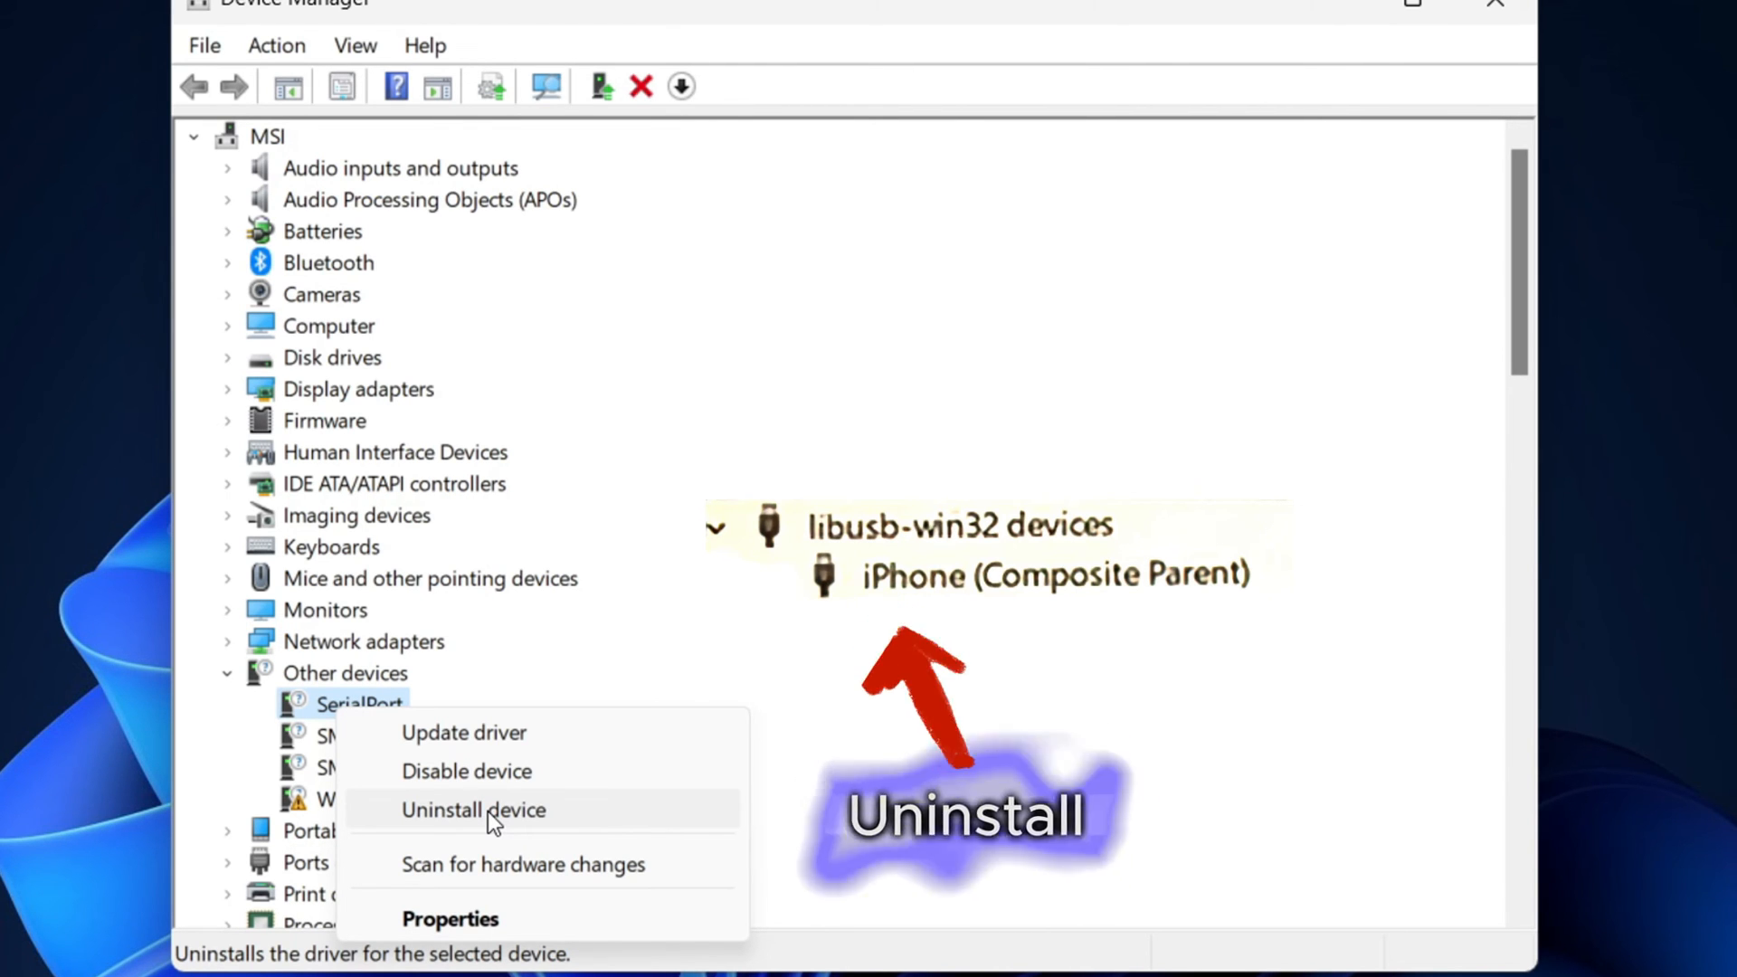
left_click(472, 811)
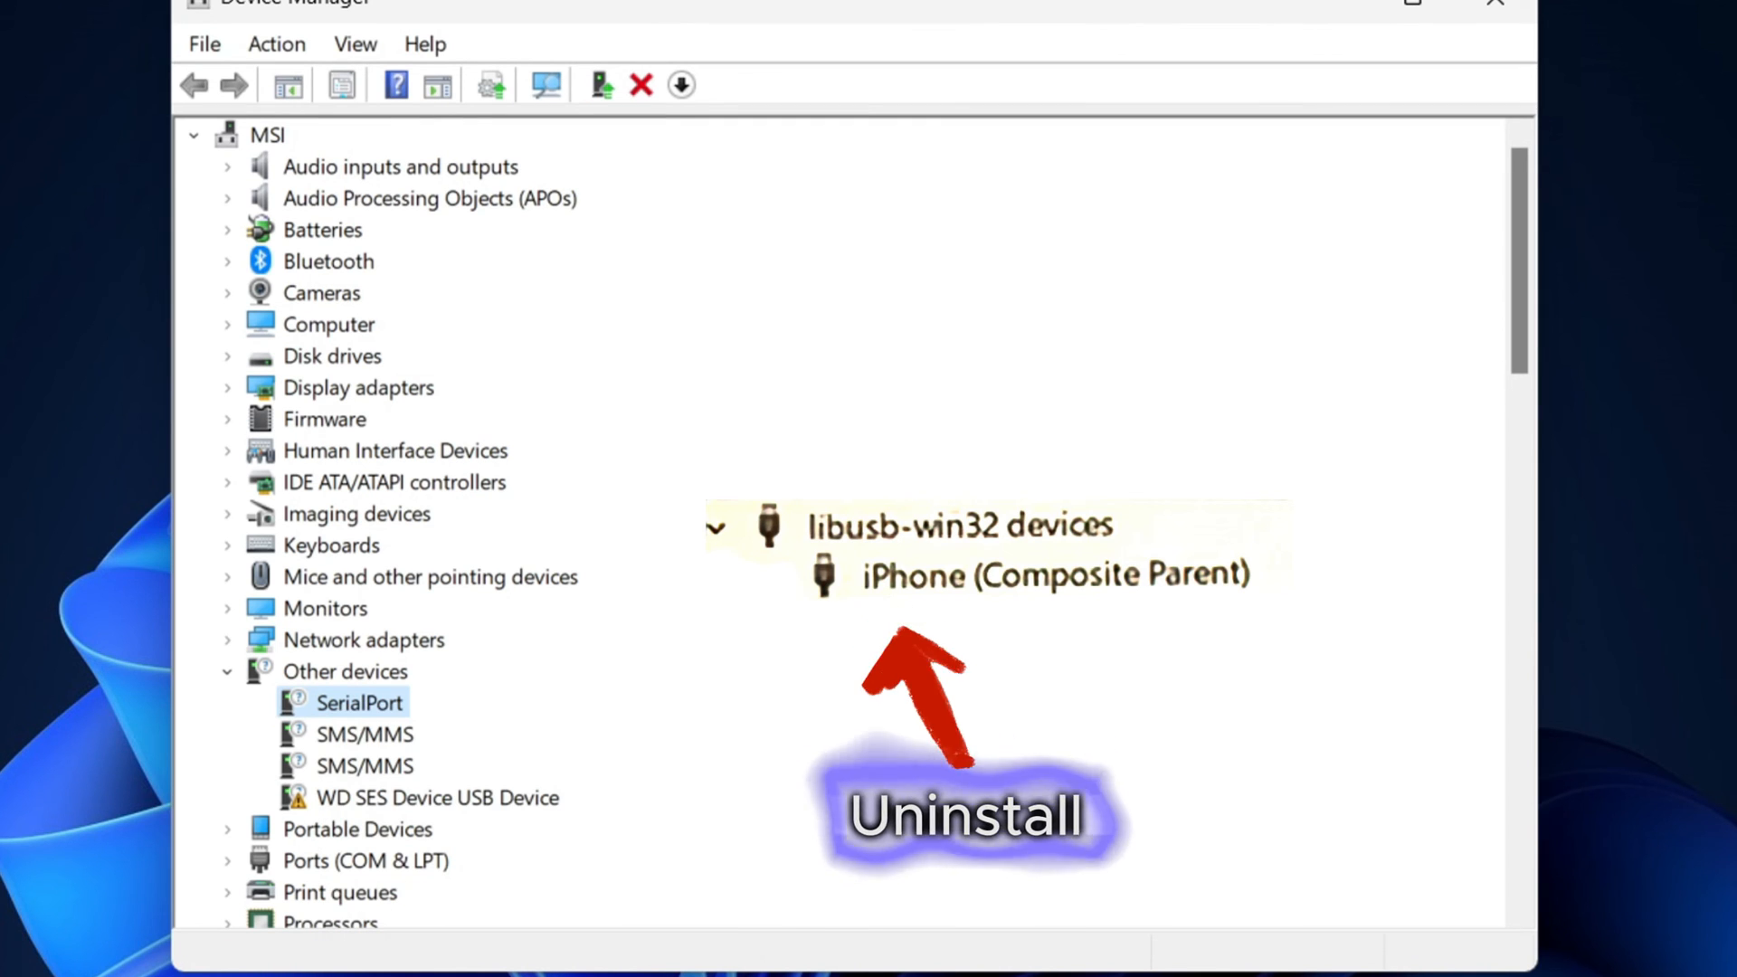